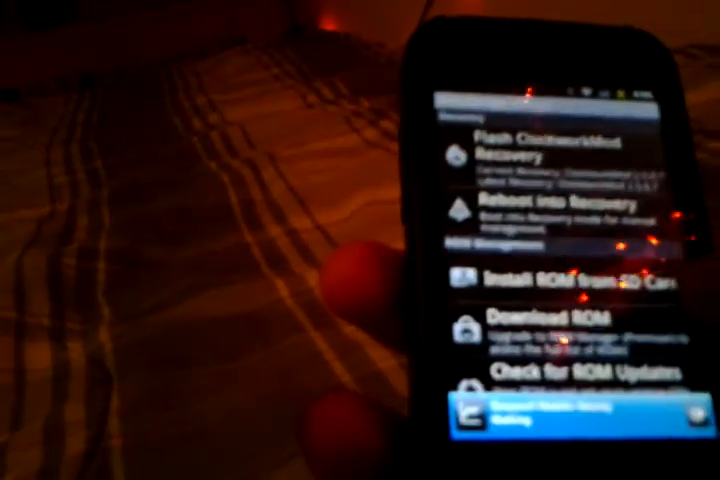
Step: Confirm ROM Manager's Reboot into Recovery so the phone restarts to the G1 boot logo
click(550, 417)
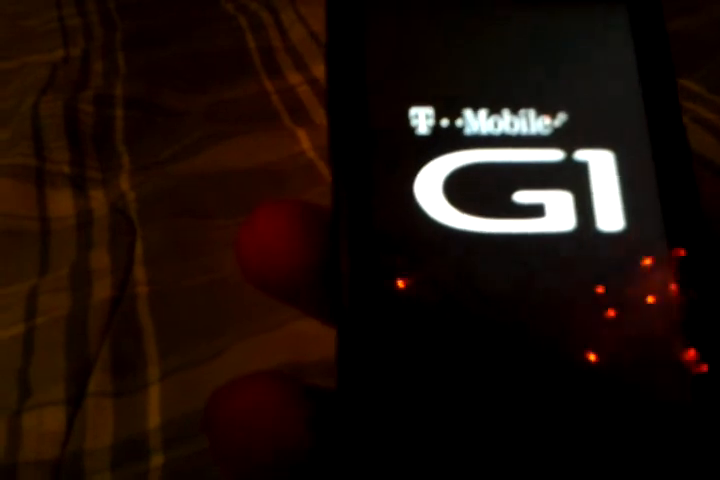